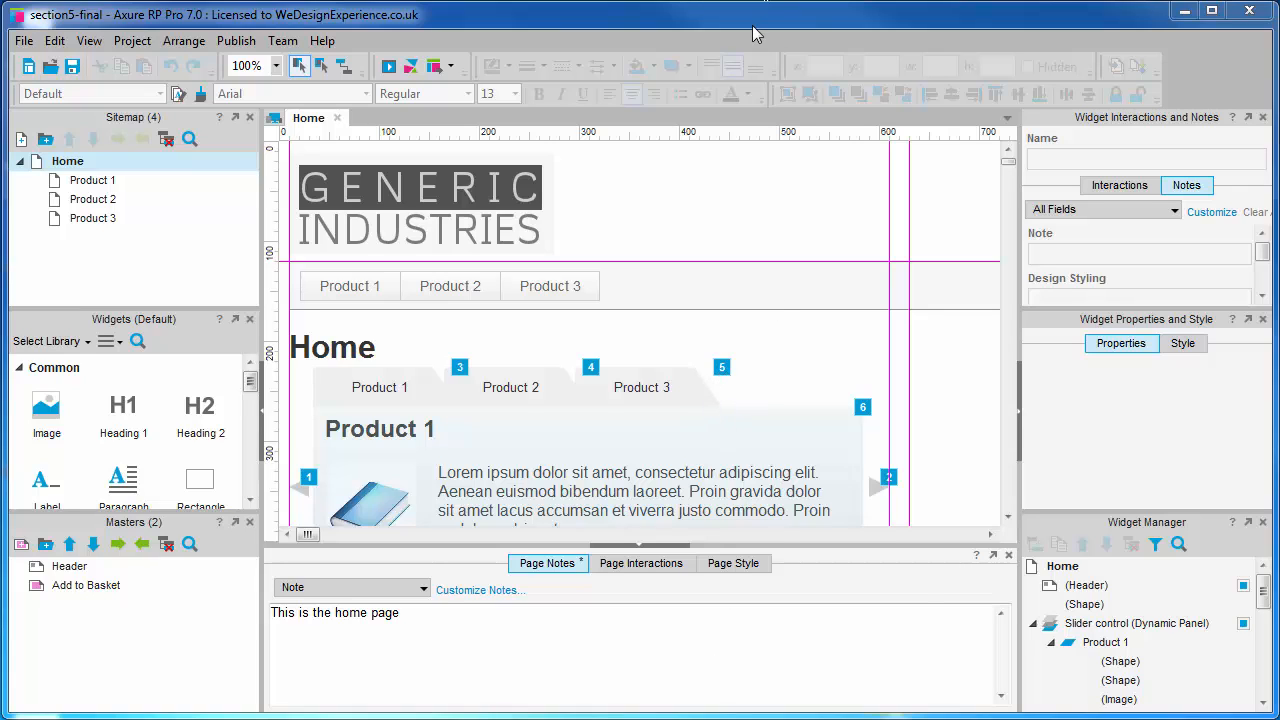
pyautogui.moveTo(760, 386)
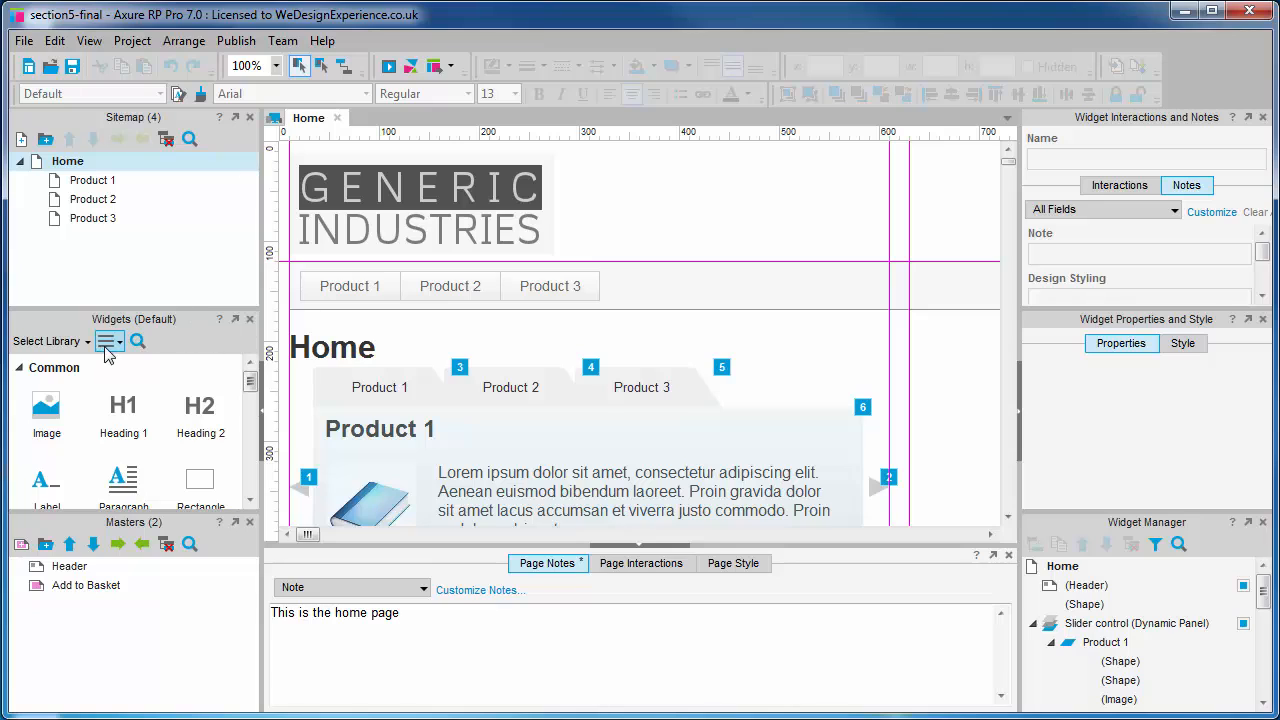
# Bring up the widget library options menu in the Widgets pane.
pyautogui.click(108, 340)
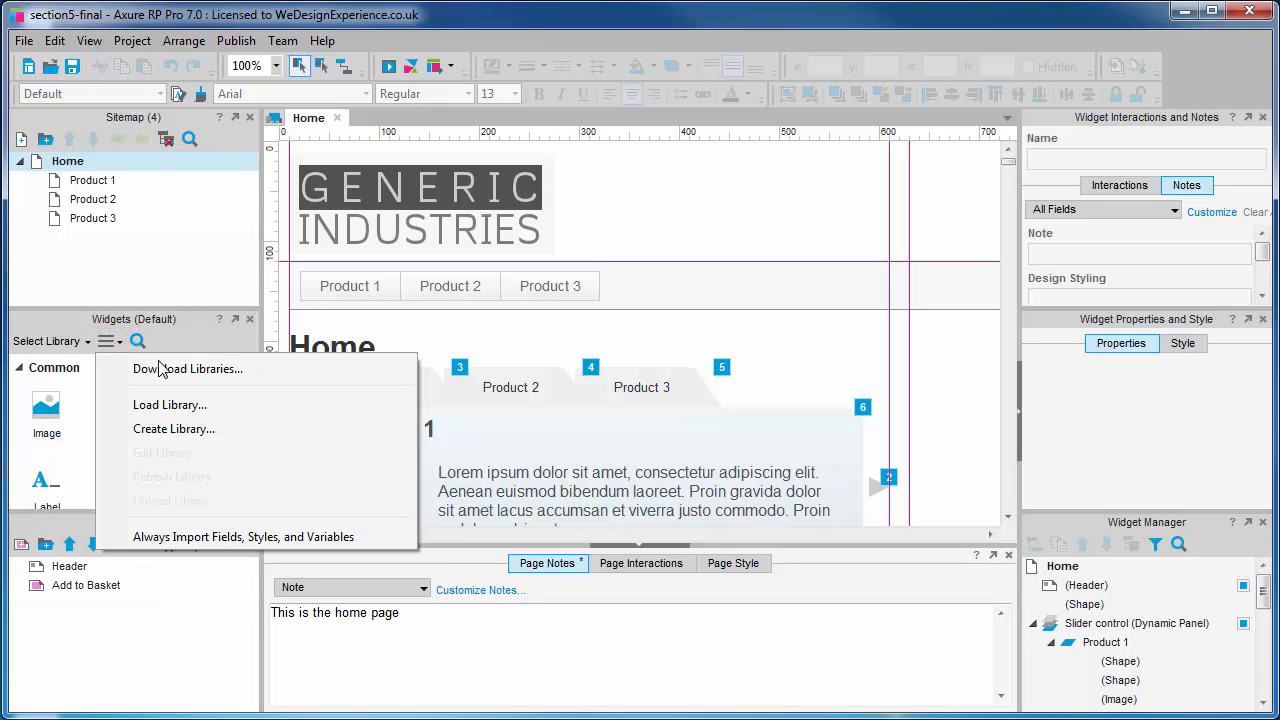
pyautogui.moveTo(188, 368)
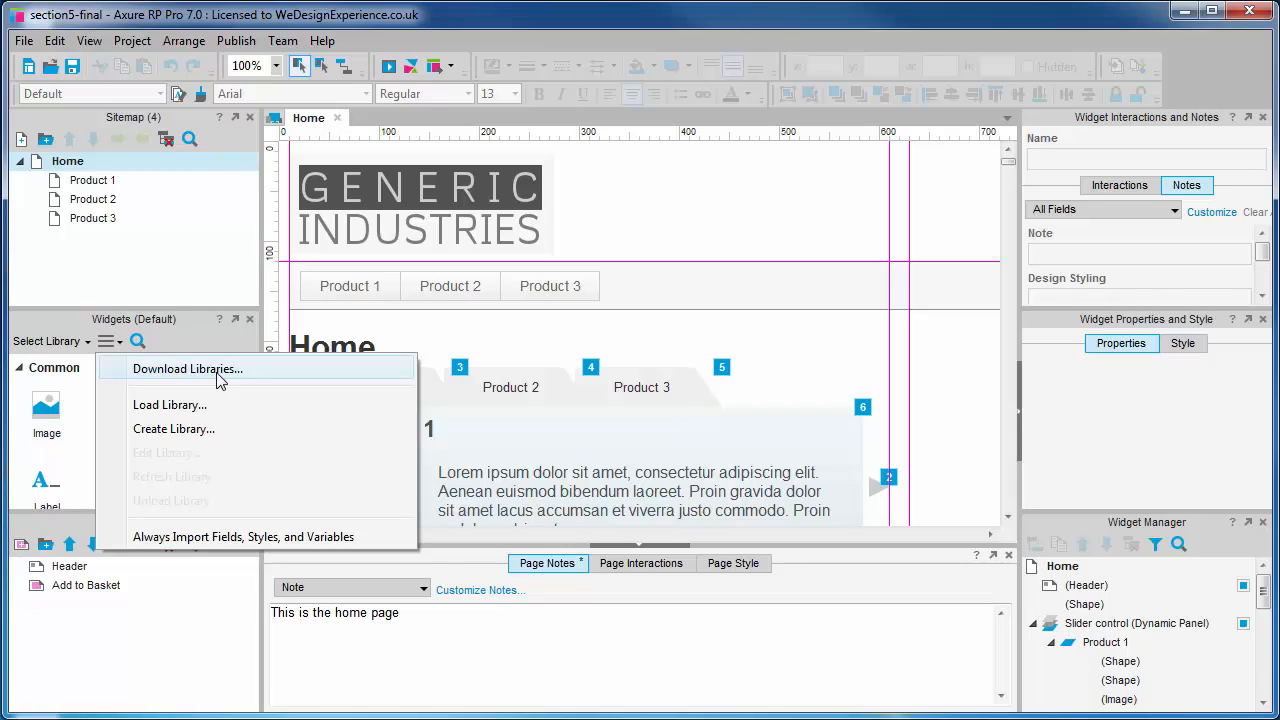
pyautogui.moveTo(232, 404)
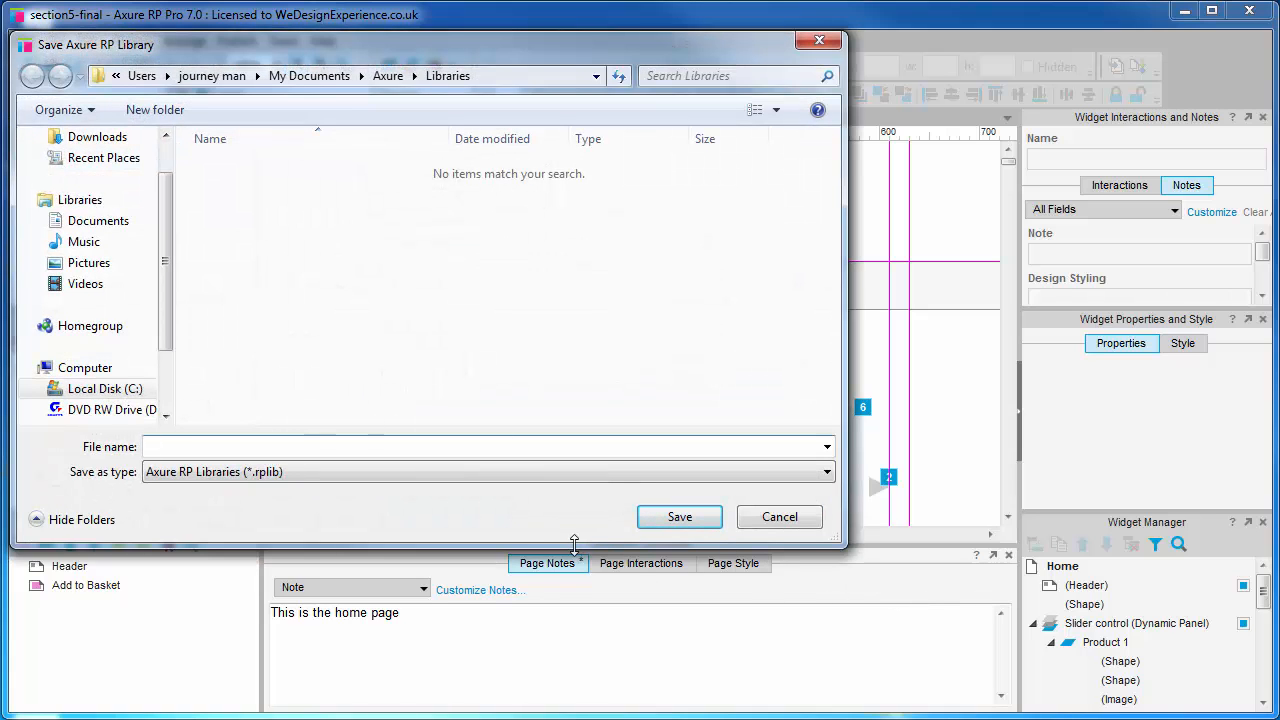
# Save the new widget library as 'mywidgets' in the Libraries folder.
pyautogui.click(480, 446)
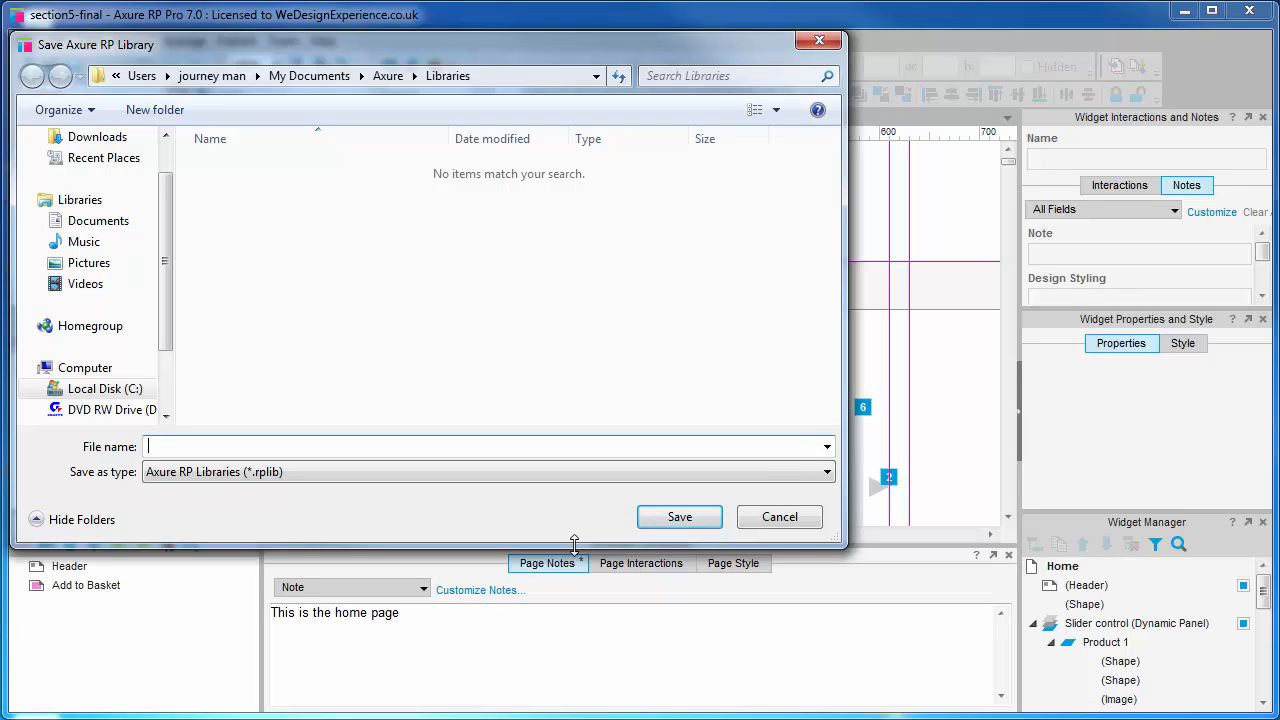
pyautogui.moveTo(236, 498)
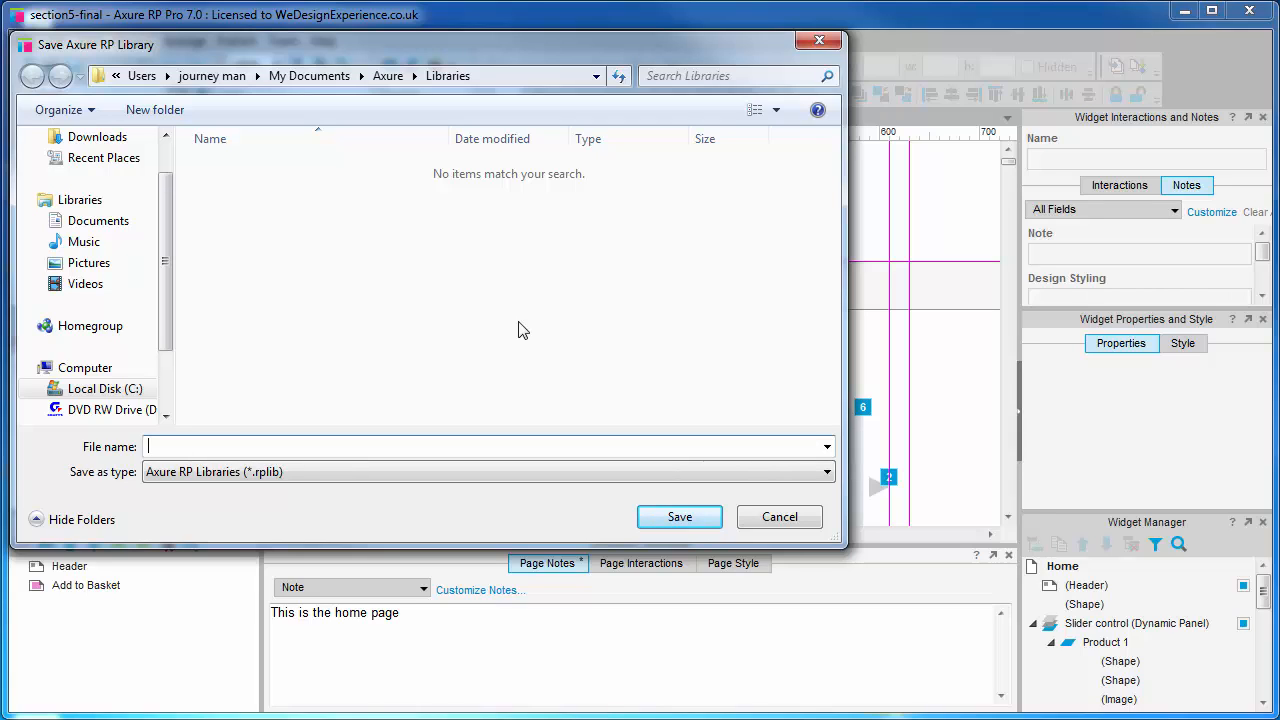
pyautogui.write('mywidgets')
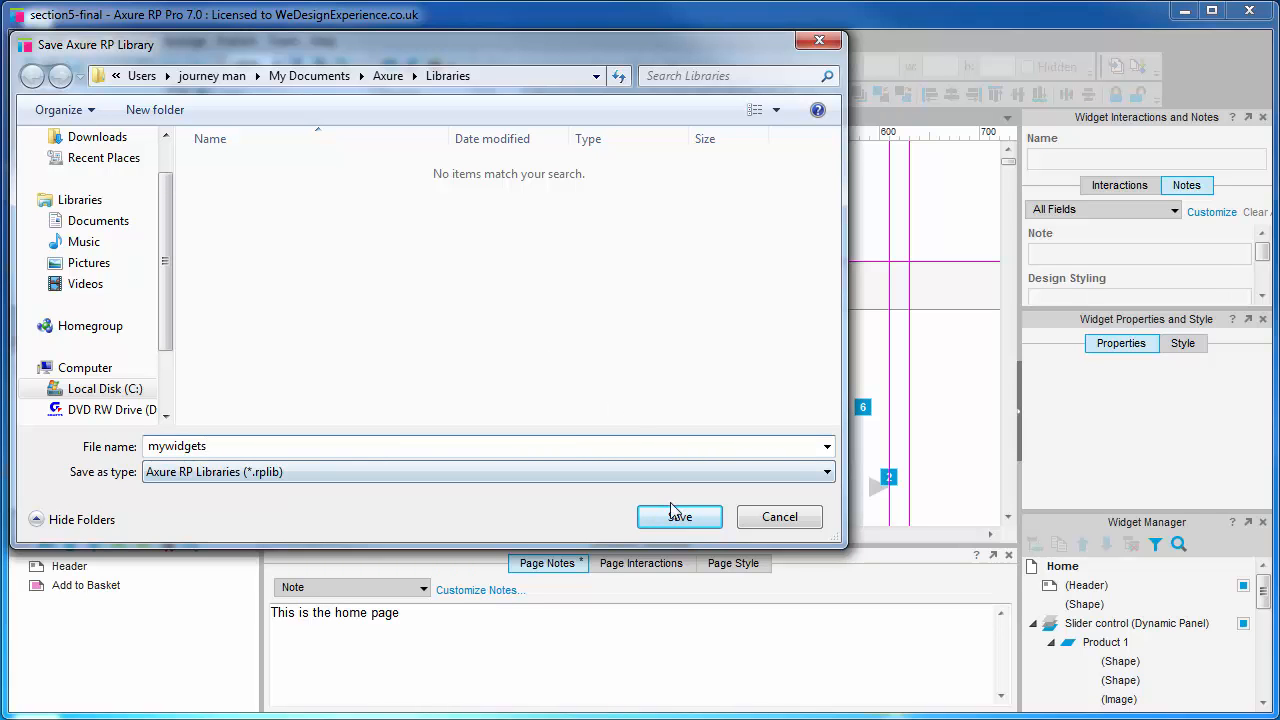
pyautogui.click(680, 516)
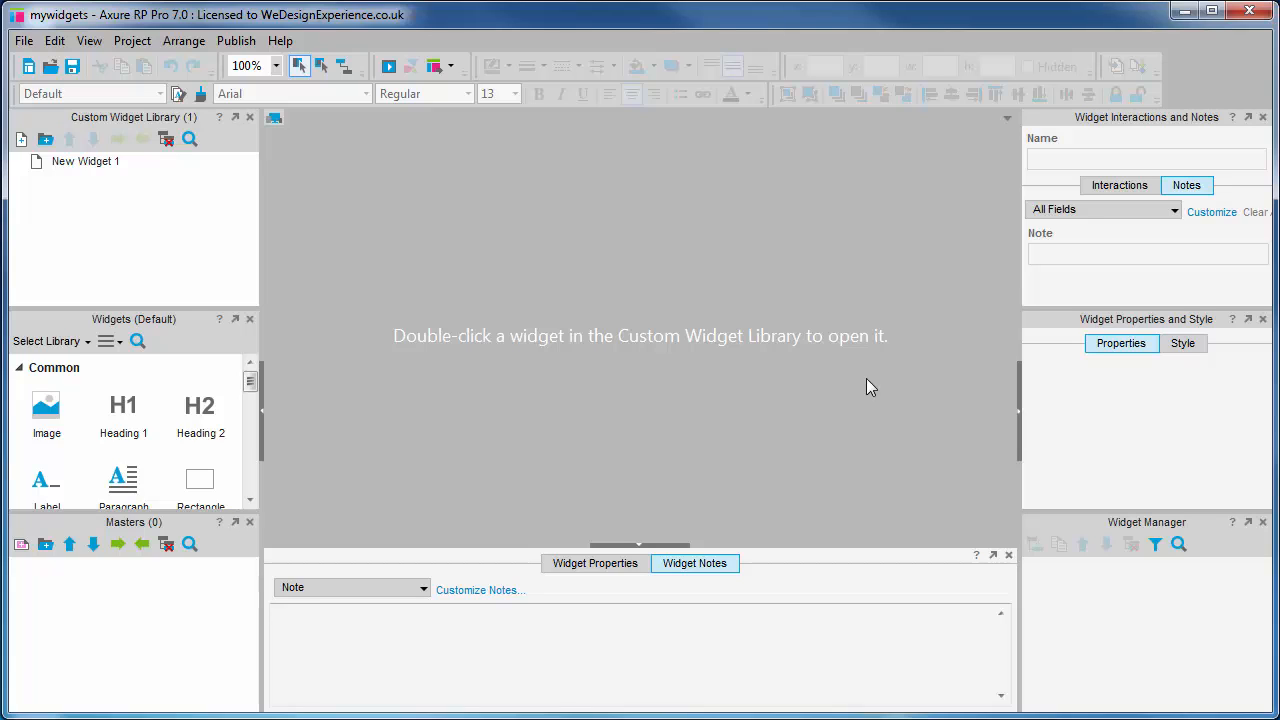
pyautogui.moveTo(862, 388)
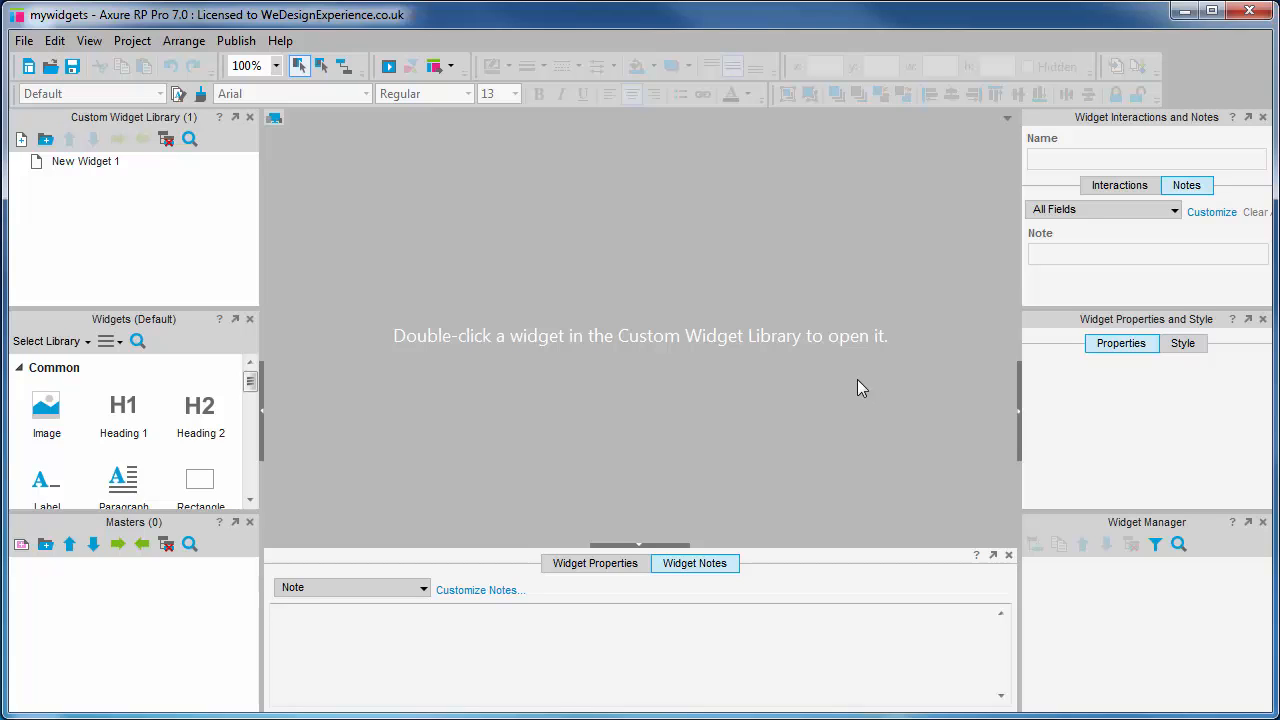
pyautogui.moveTo(90, 124)
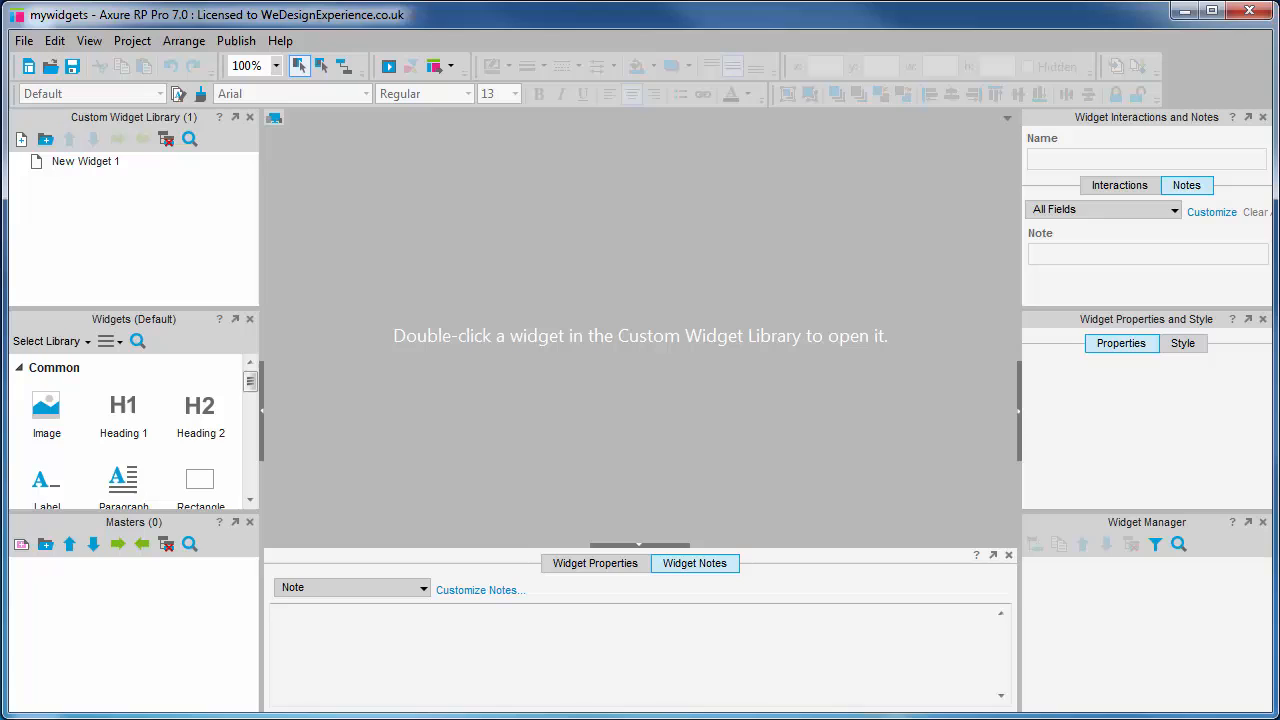
pyautogui.moveTo(588, 432)
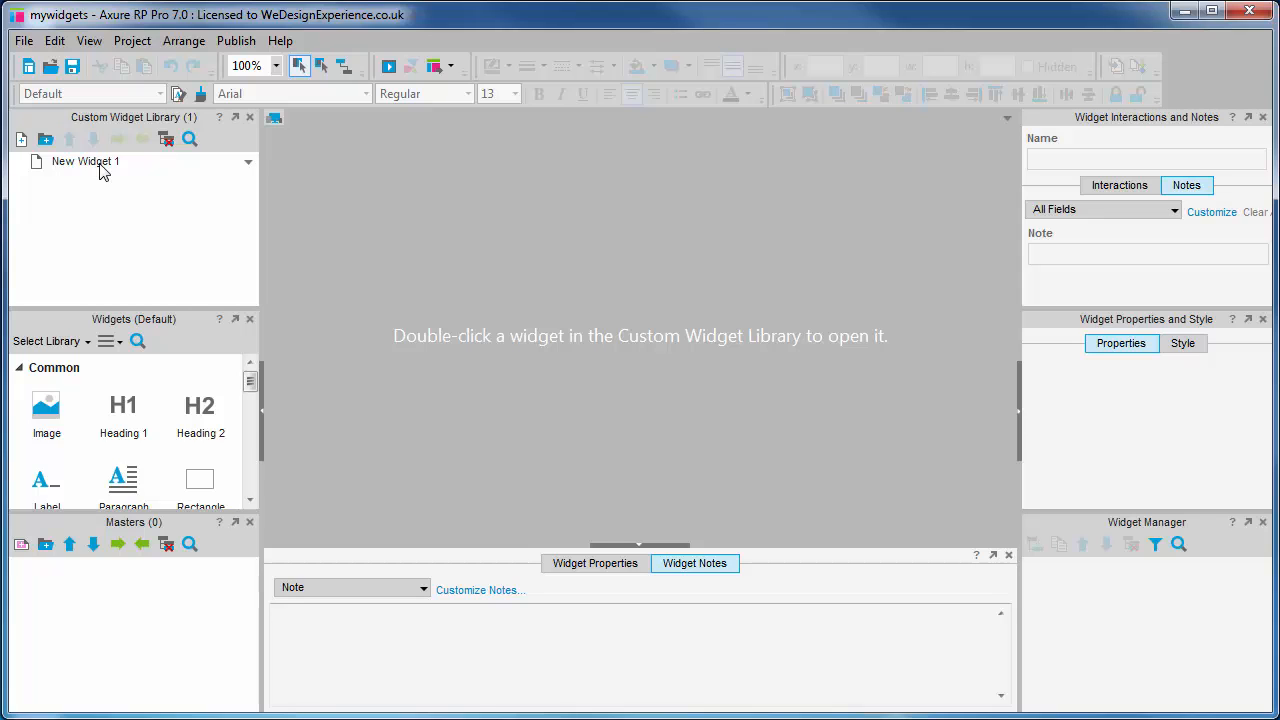
# Edit New Widget 1, review its notes and properties, and copy the Home page slider panel.
pyautogui.doubleClick(88, 160)
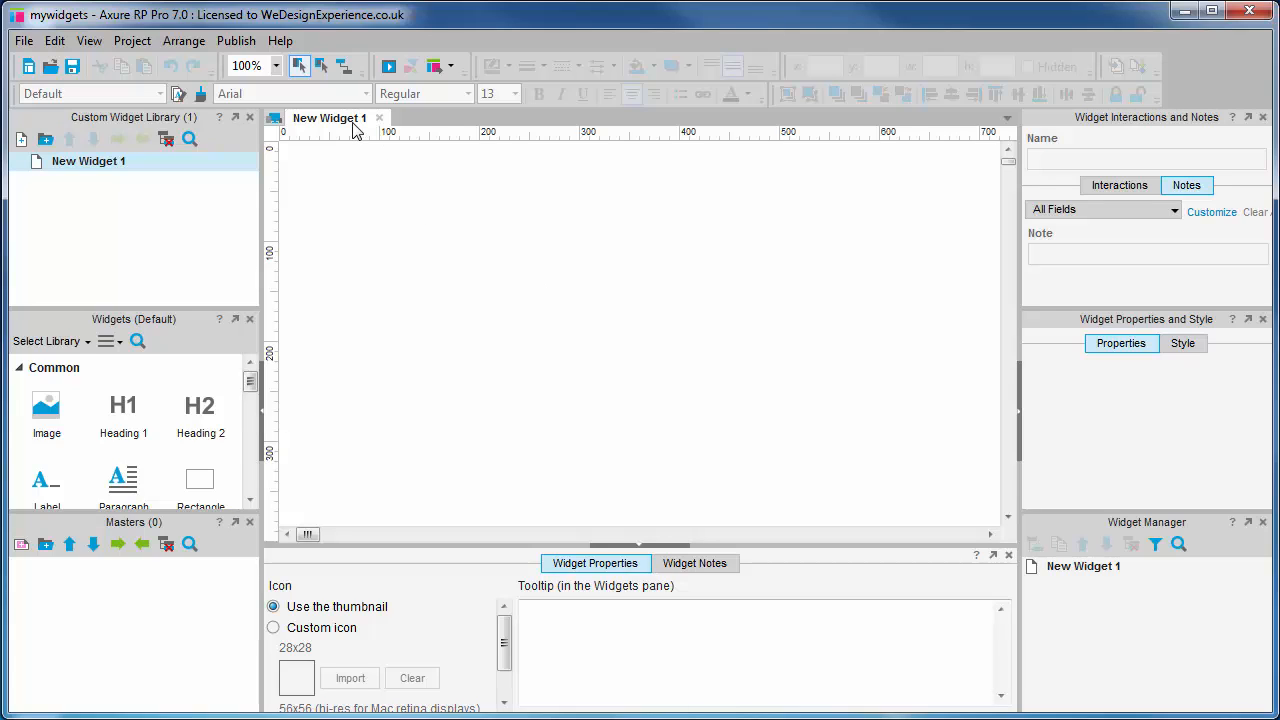
pyautogui.moveTo(504, 406)
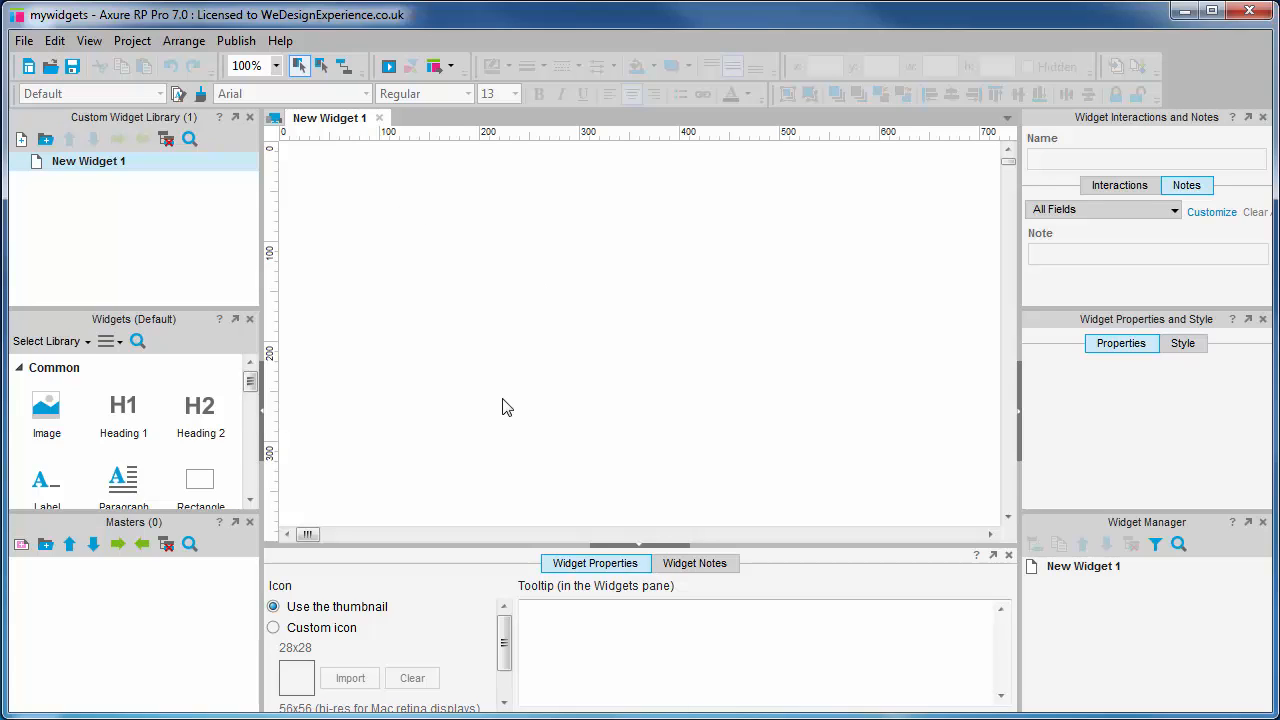
pyautogui.moveTo(136, 616)
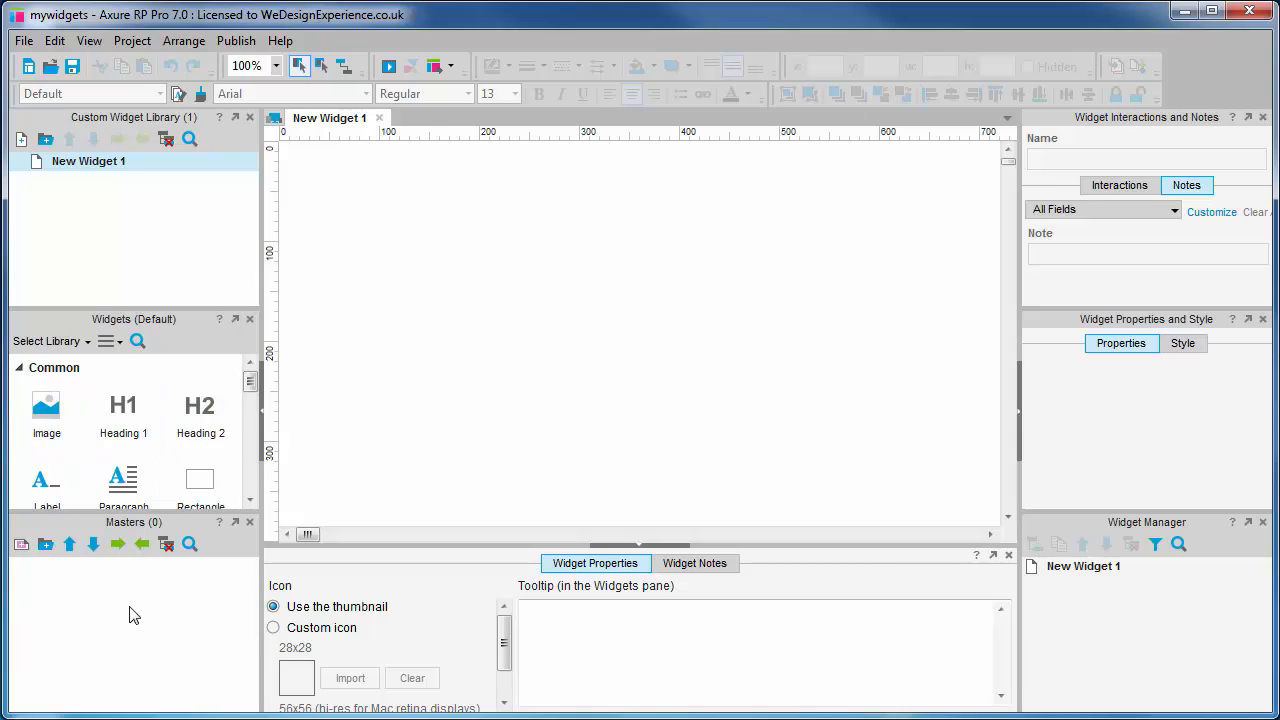
pyautogui.moveTo(1116, 212)
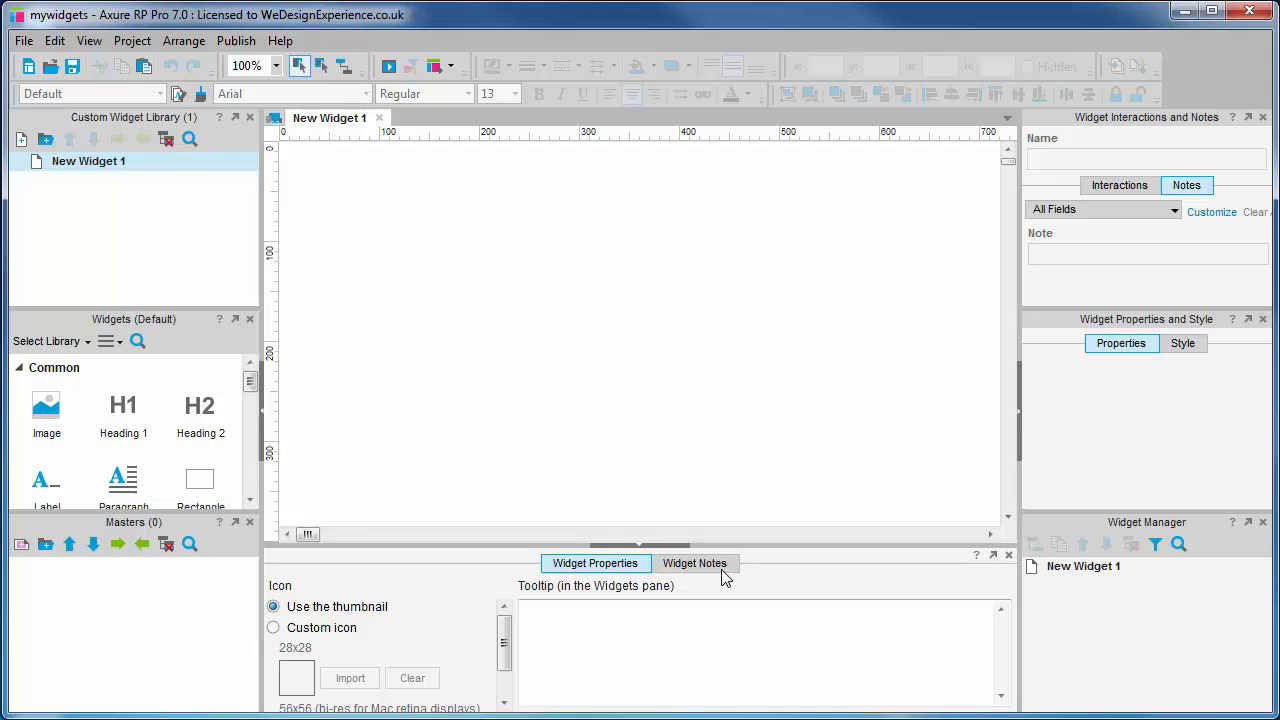
pyautogui.click(596, 564)
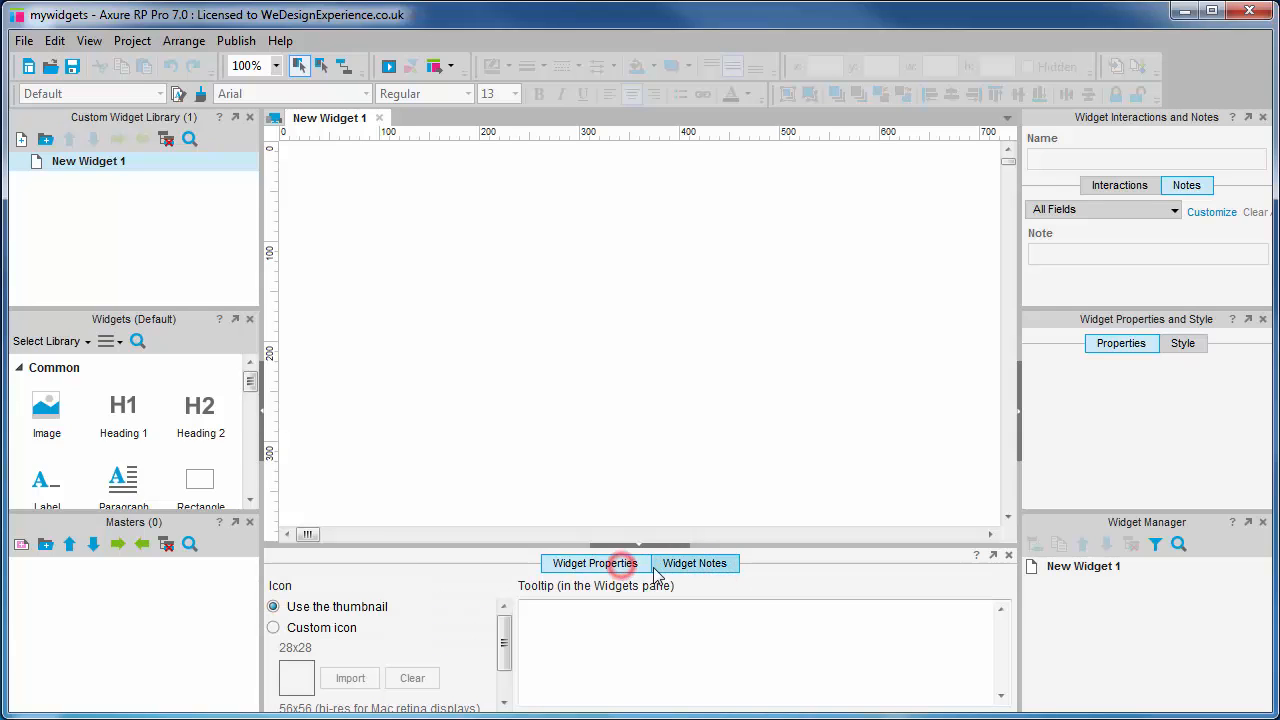
pyautogui.click(596, 564)
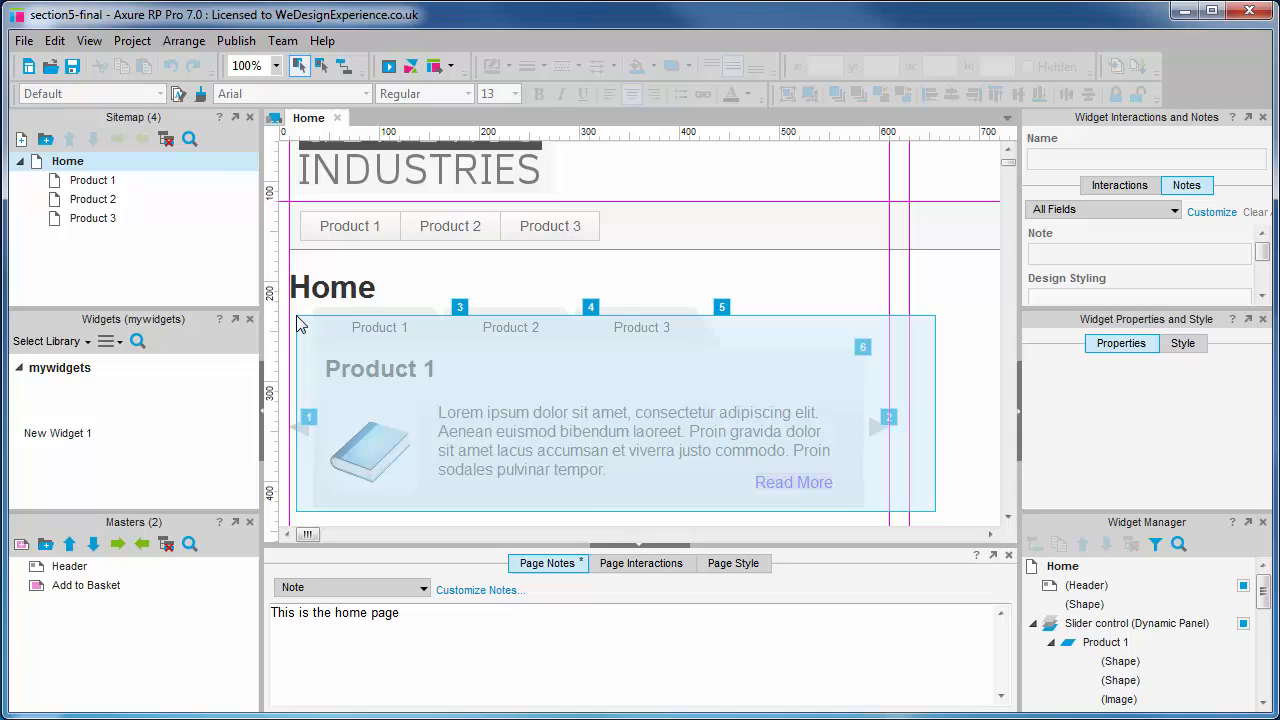
pyautogui.click(516, 328)
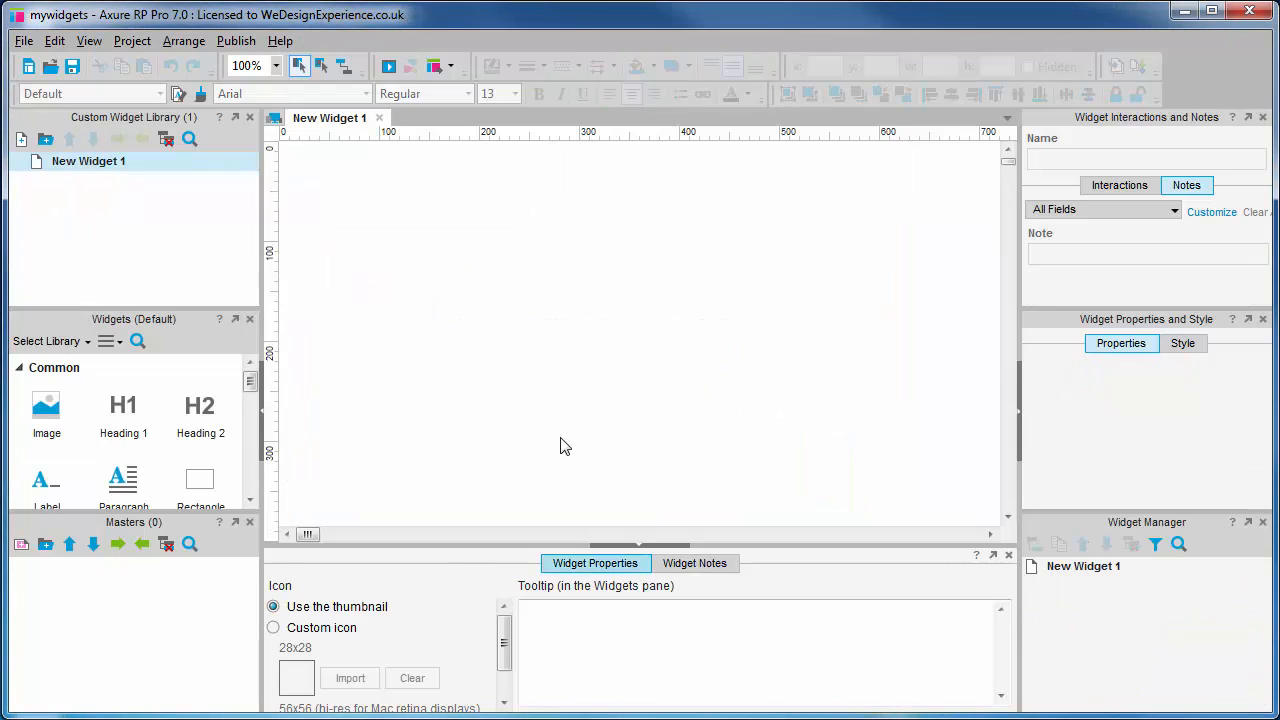
# Paste the slider dynamic panel with Product 1–3 slides into New Widget 1 and select its x position.
pyautogui.rightClick(564, 446)
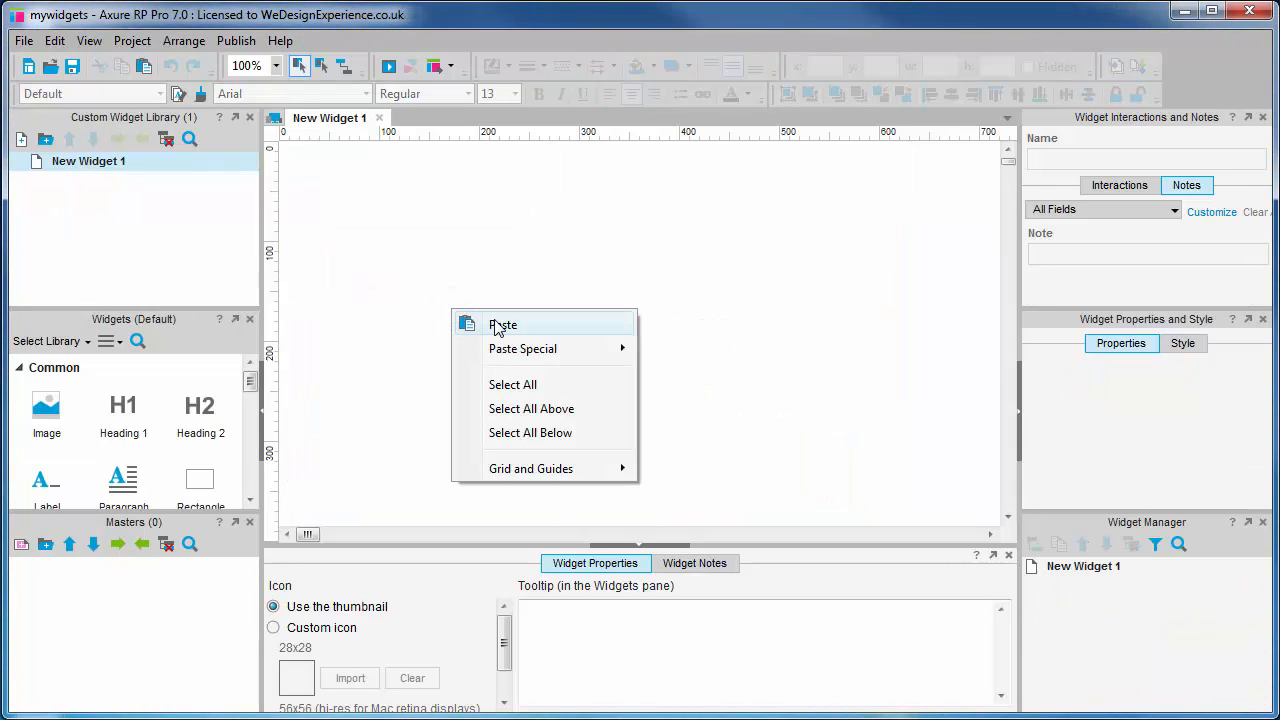
pyautogui.click(504, 324)
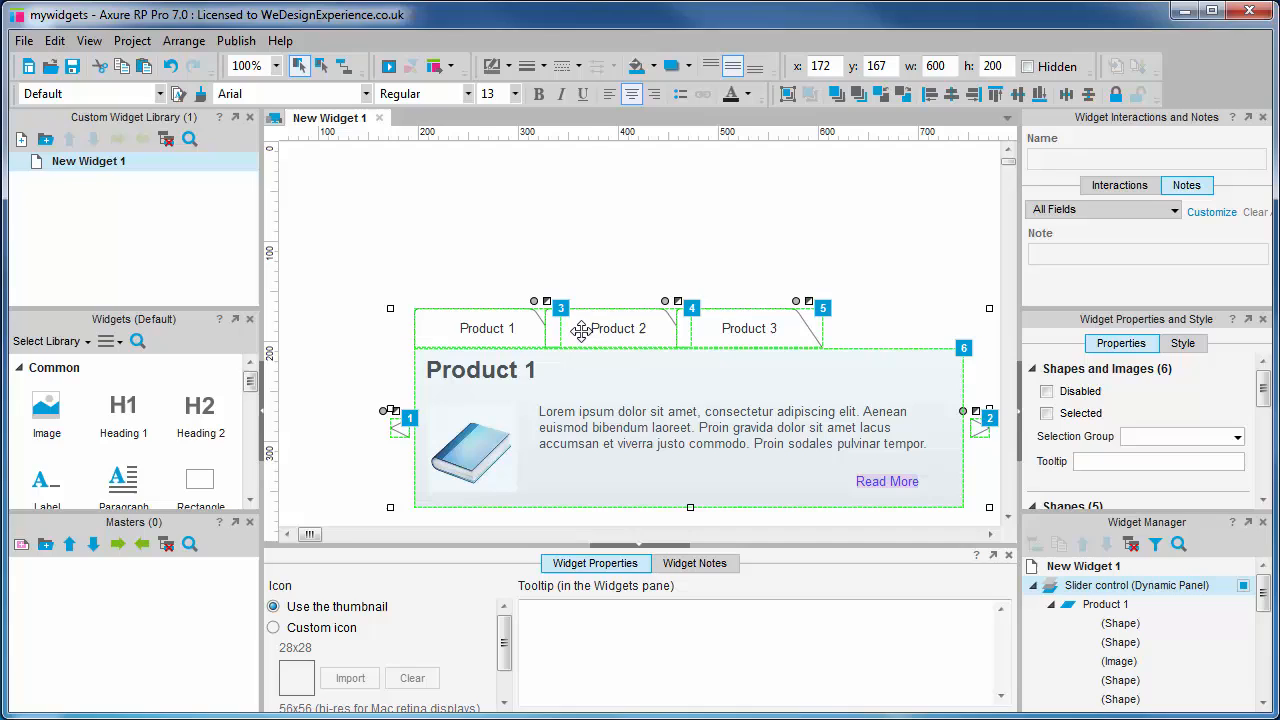
pyautogui.moveTo(608, 430)
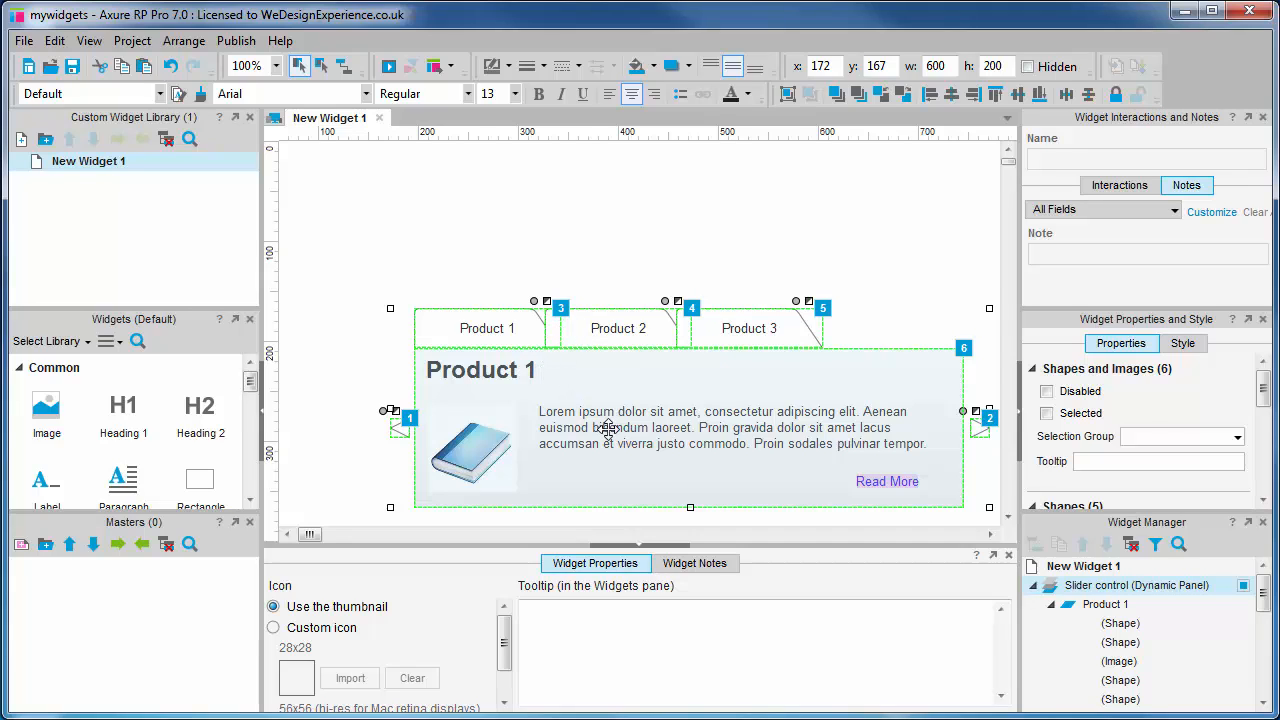
pyautogui.moveTo(584, 420)
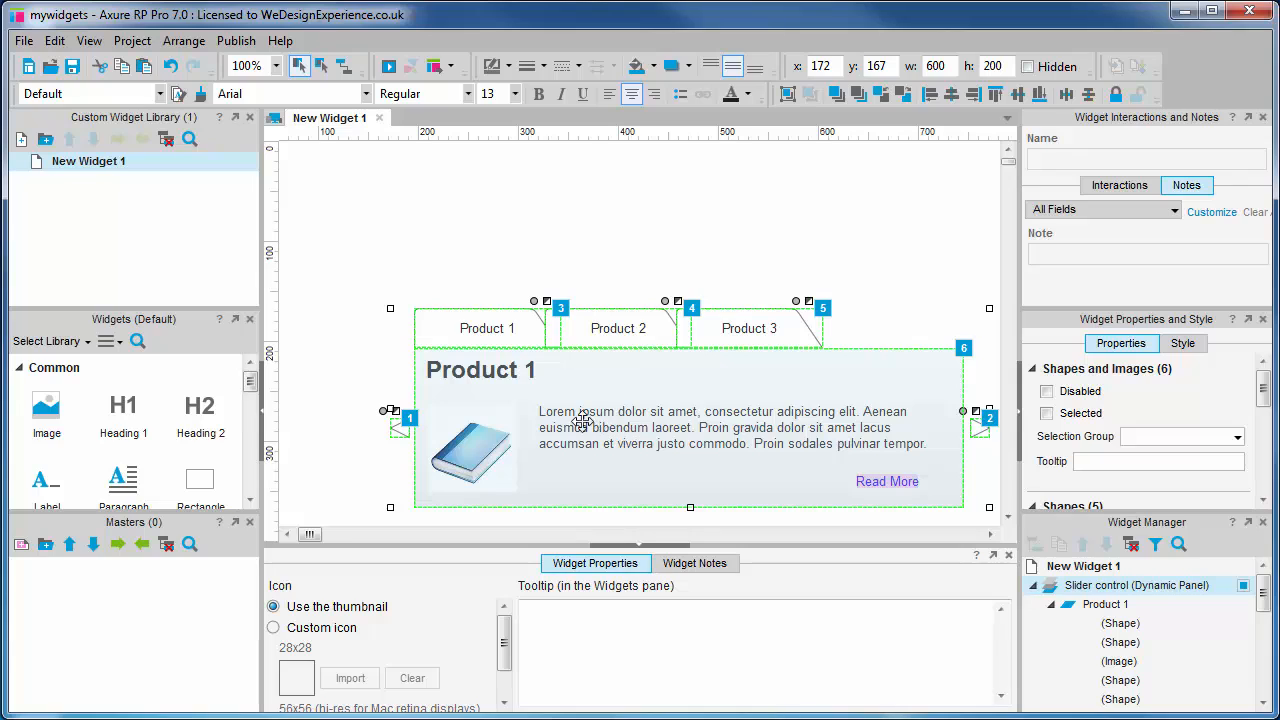
pyautogui.moveTo(716, 132)
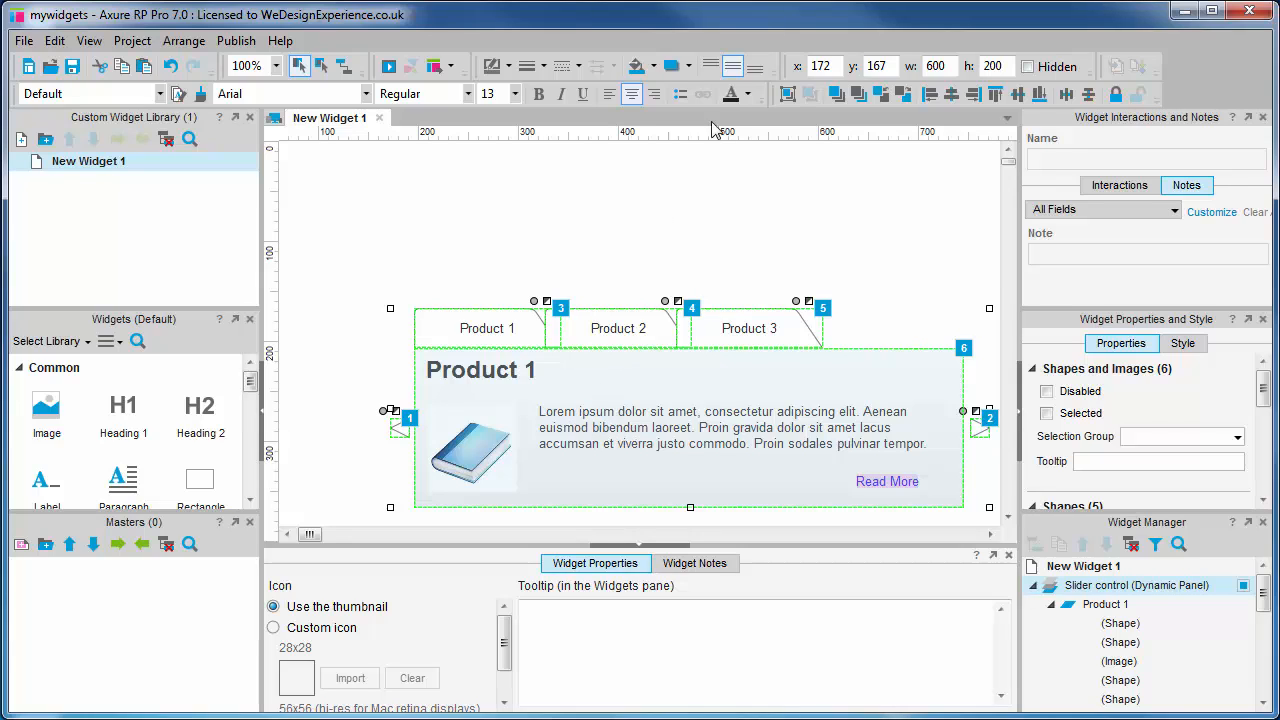
pyautogui.click(822, 64)
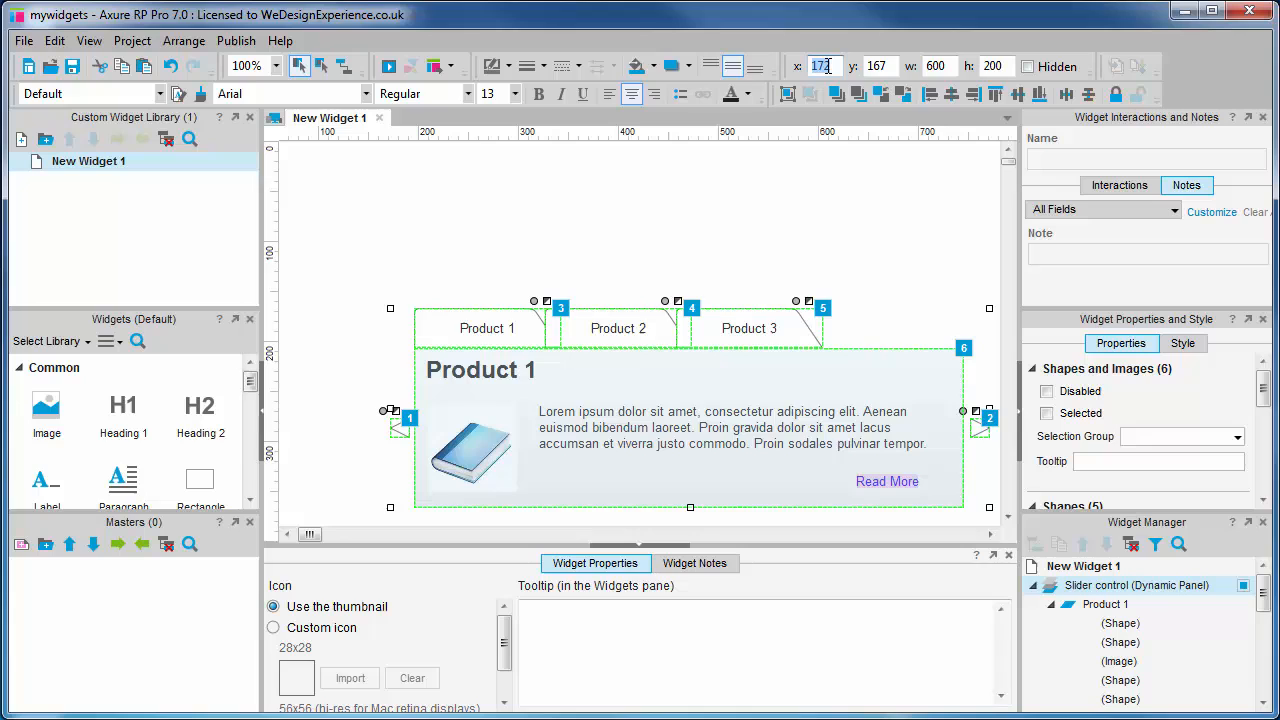